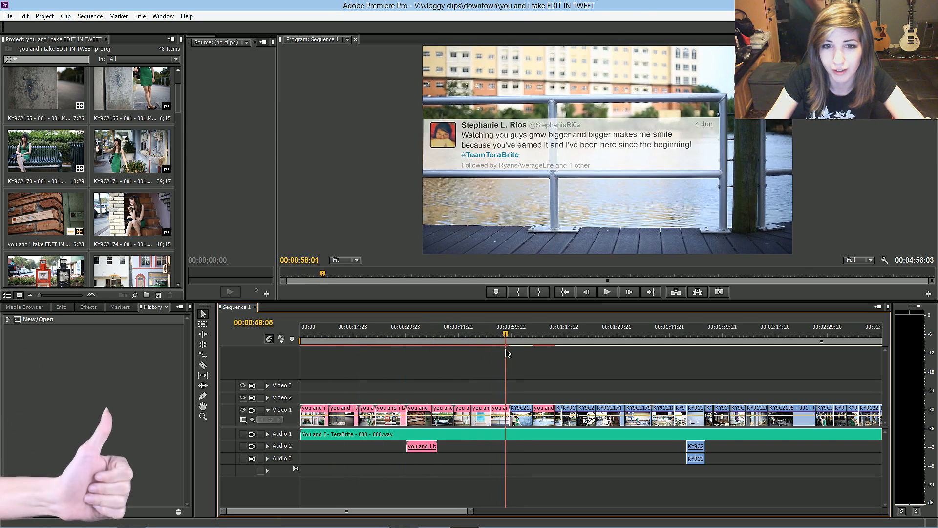
- Preview the tracked-tweet clips across the sequence up to the manatee fountain clip
click(461, 334)
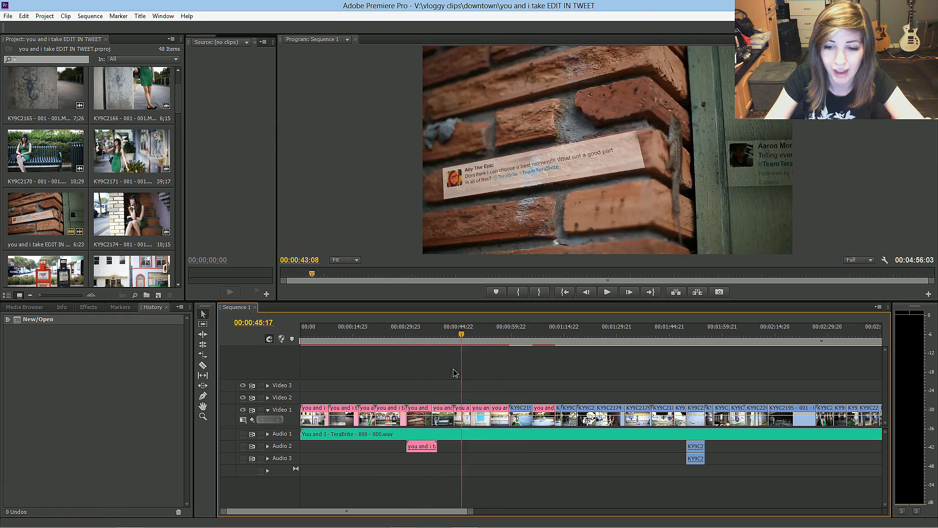
click(505, 333)
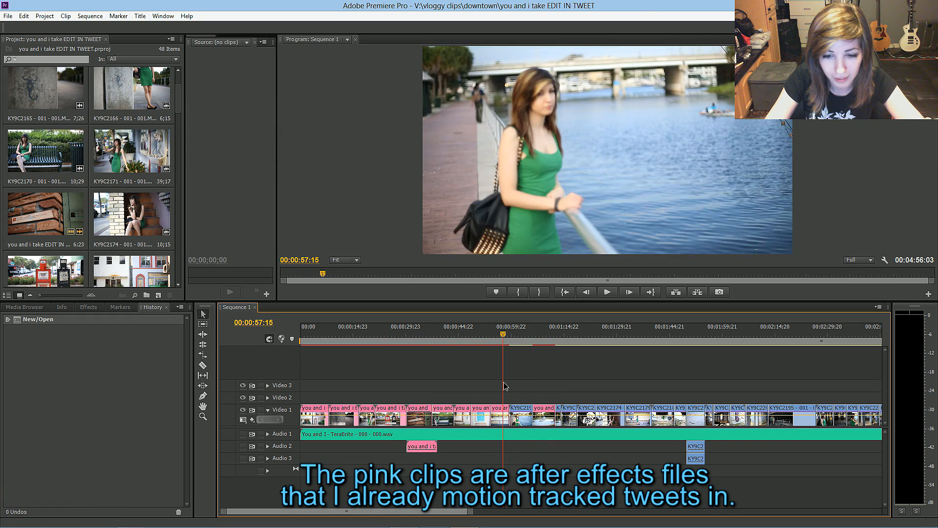
click(473, 334)
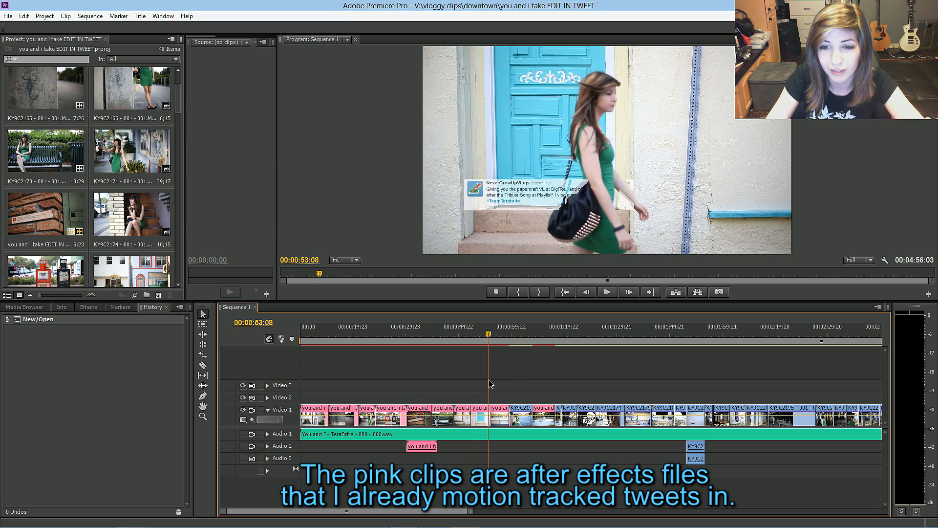
click(514, 335)
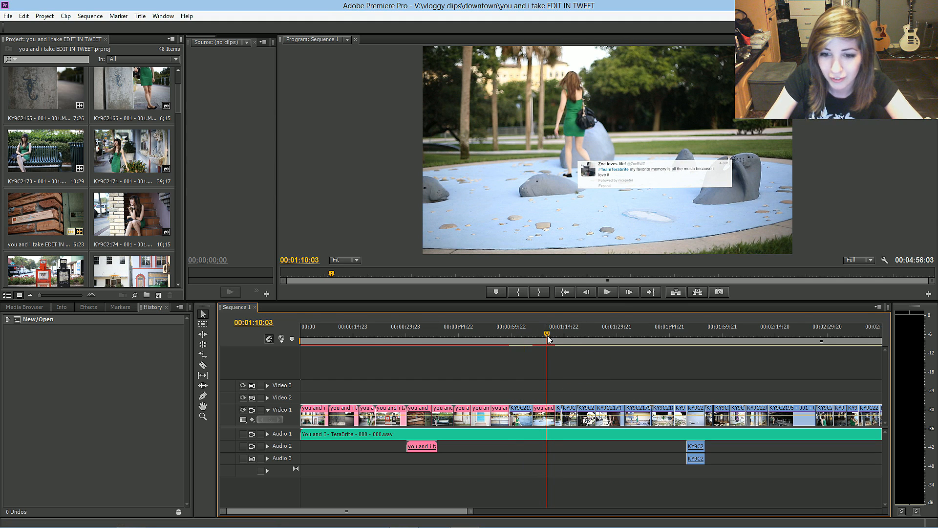
click(559, 334)
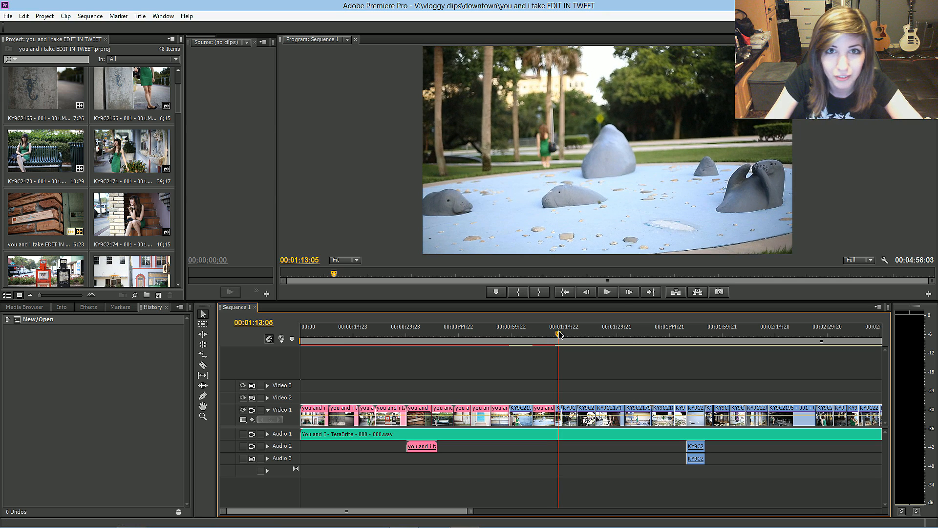
- Replace the graffiti warning sign clip with an After Effects composition
click(588, 327)
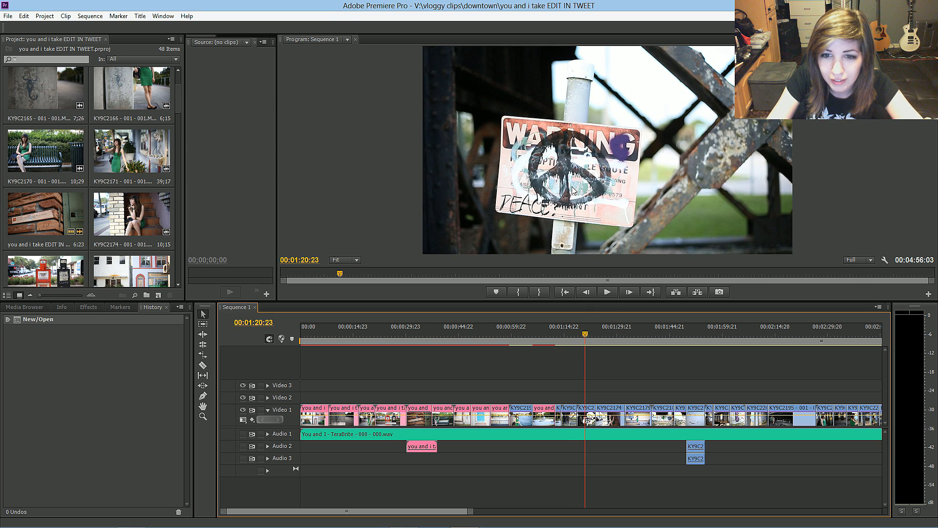
mouse_move(579, 221)
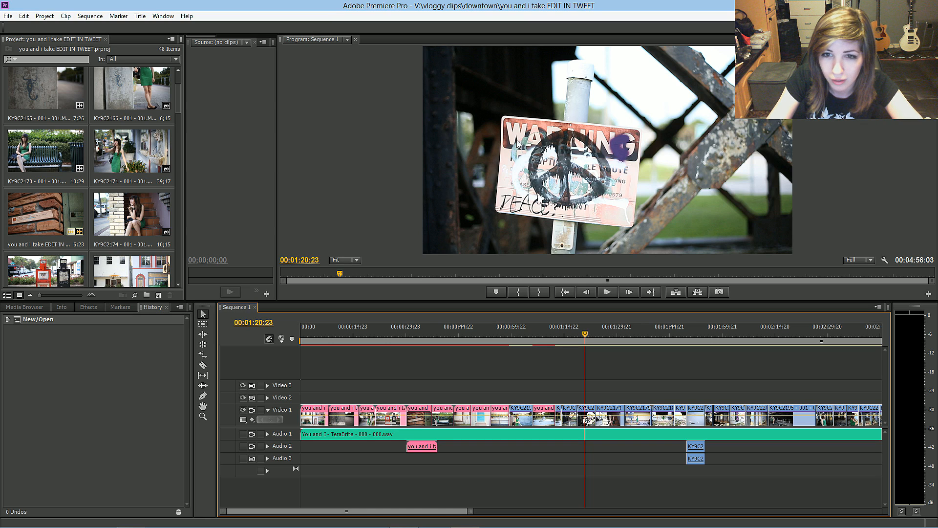
mouse_move(565, 253)
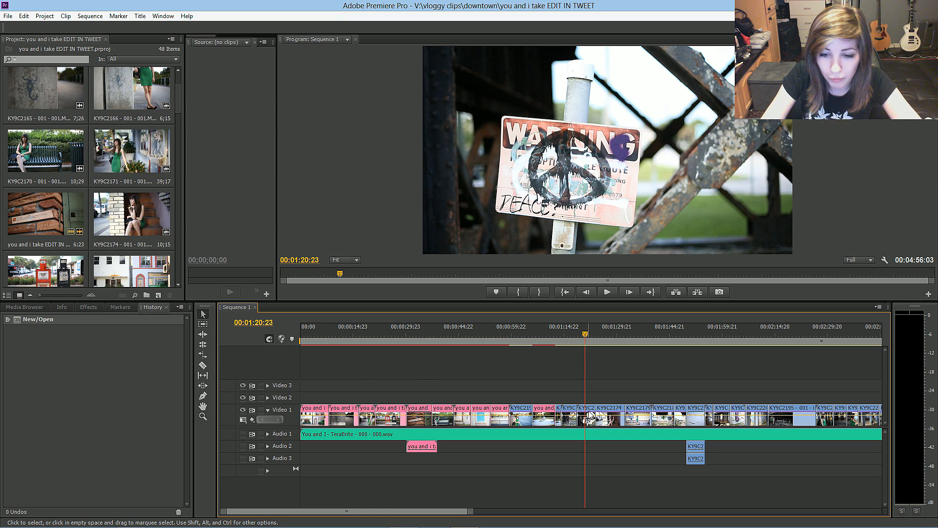
right_click(589, 416)
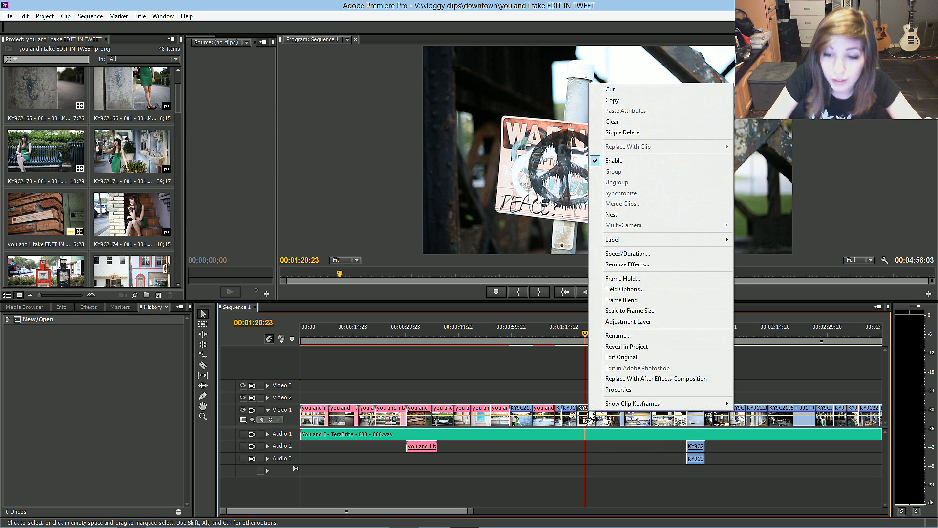
mouse_move(656, 378)
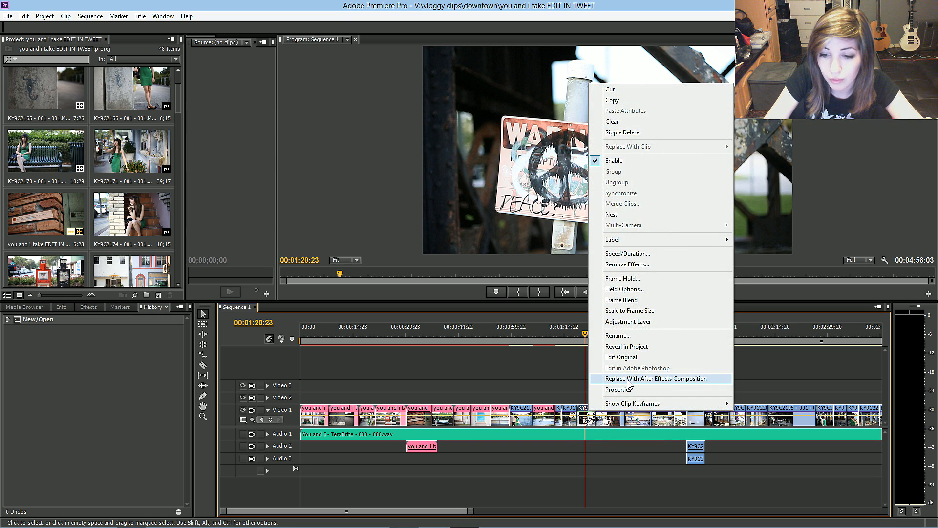
click(659, 378)
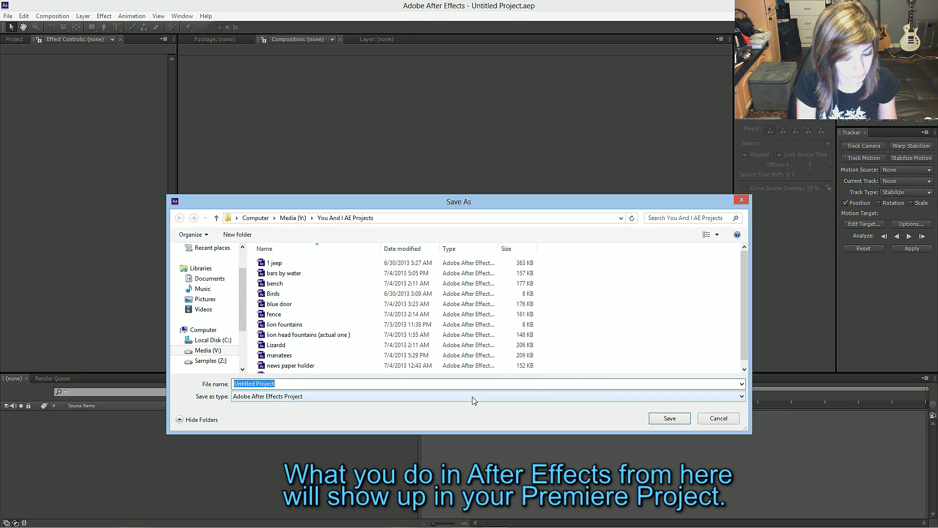
- Name the new After Effects project 'Peace Sign' and save it
text(Peac)
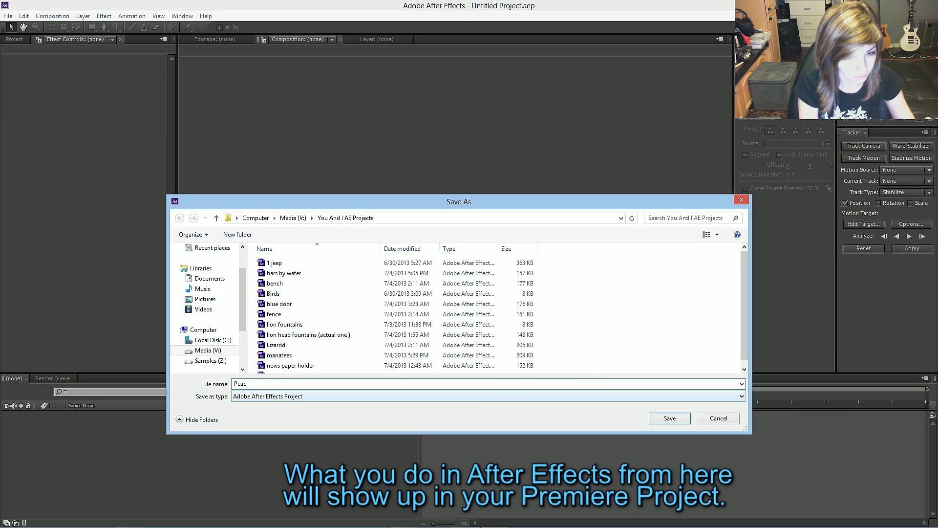
text(e Sign)
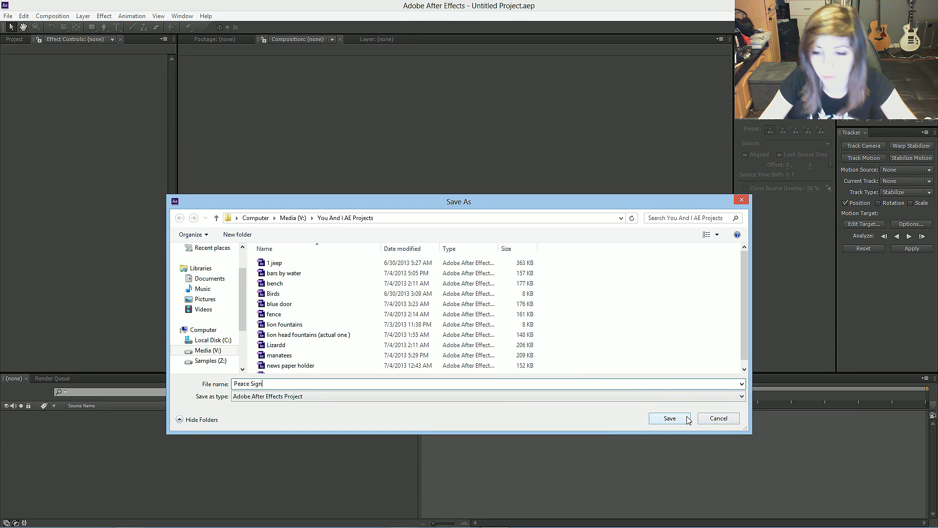
click(669, 418)
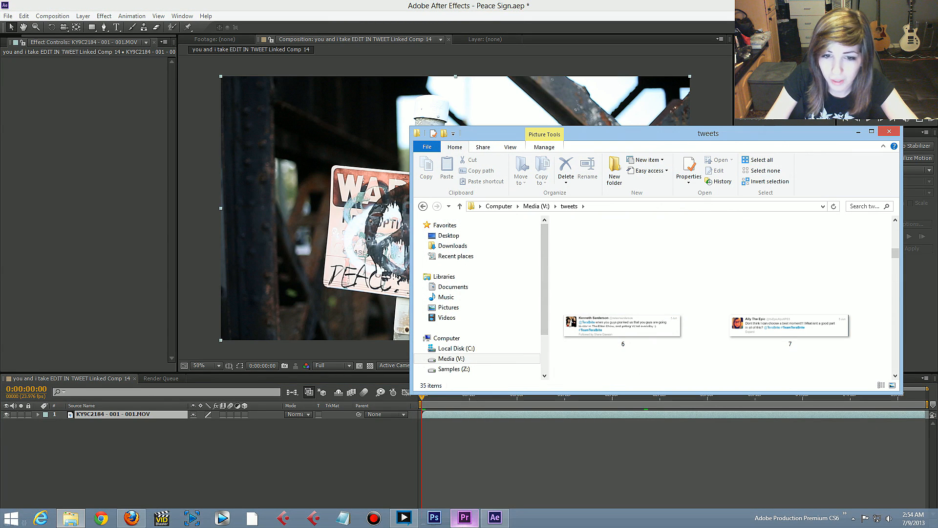
- Check an earlier tweet clip, then bring tweet 13.jpg into the composition above the sign
click(464, 518)
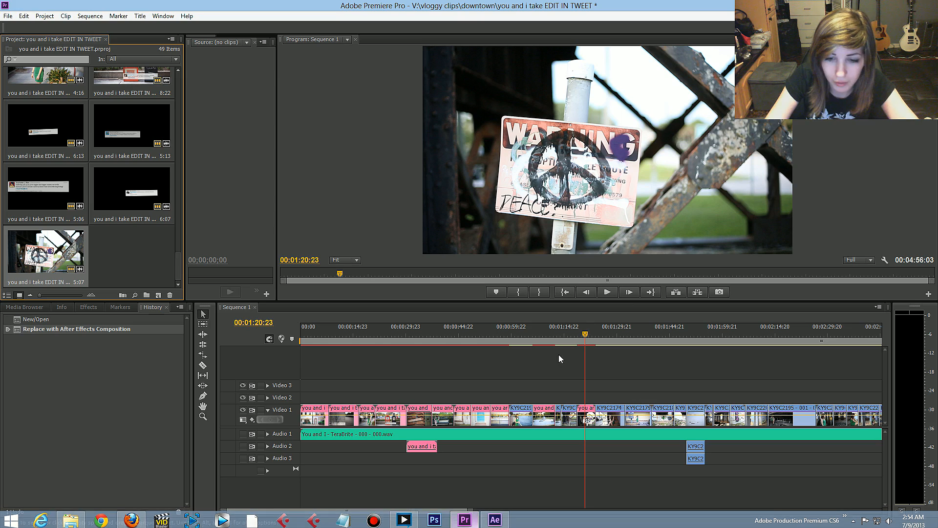
click(541, 326)
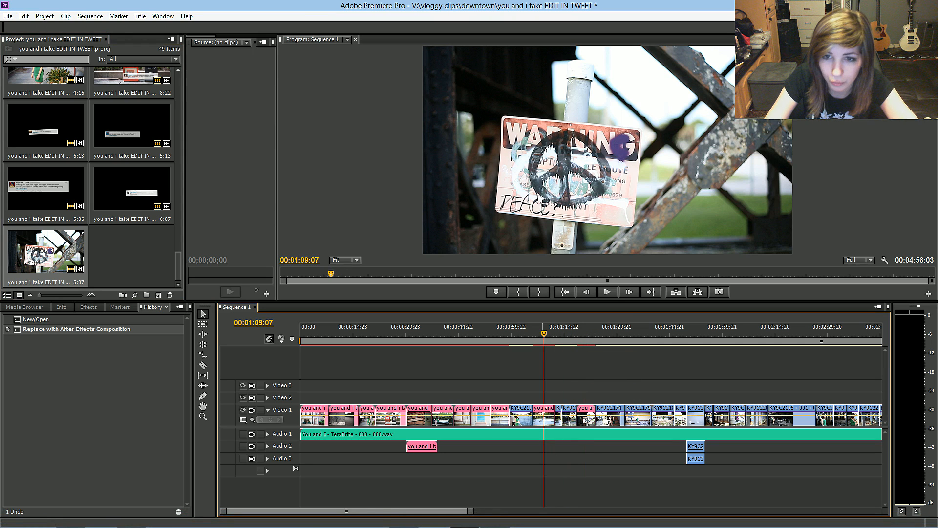
mouse_move(543, 335)
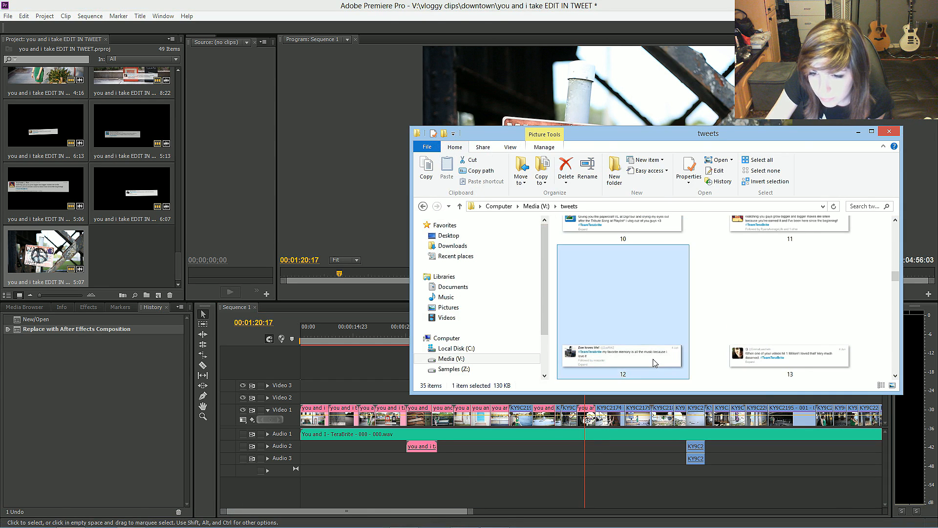
click(788, 311)
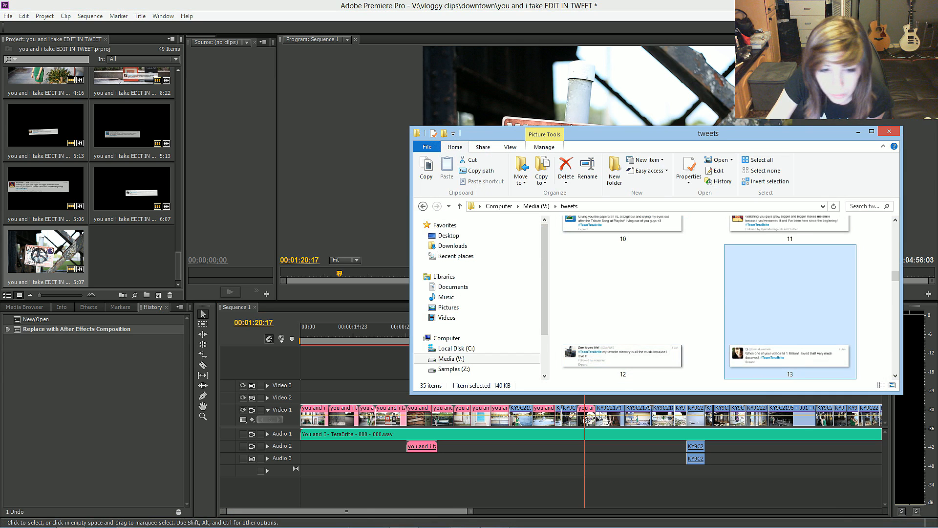
click(494, 516)
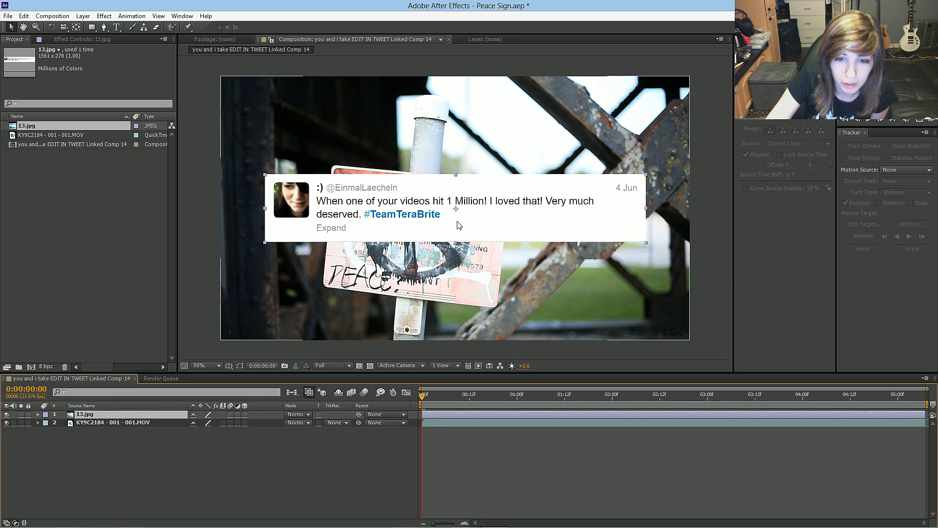
- Start Track Motion on the sign layer with Rotation enabled, reviewing tracker Options
double_click(108, 422)
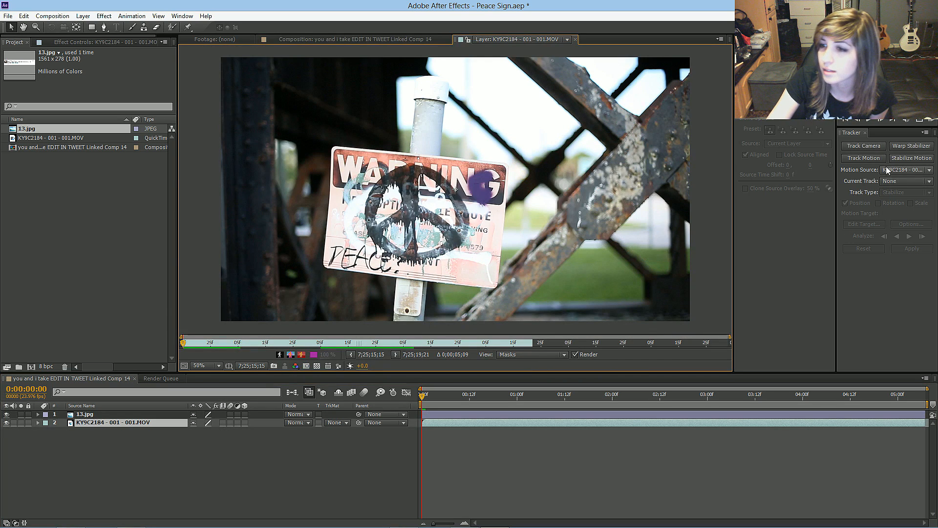
click(863, 157)
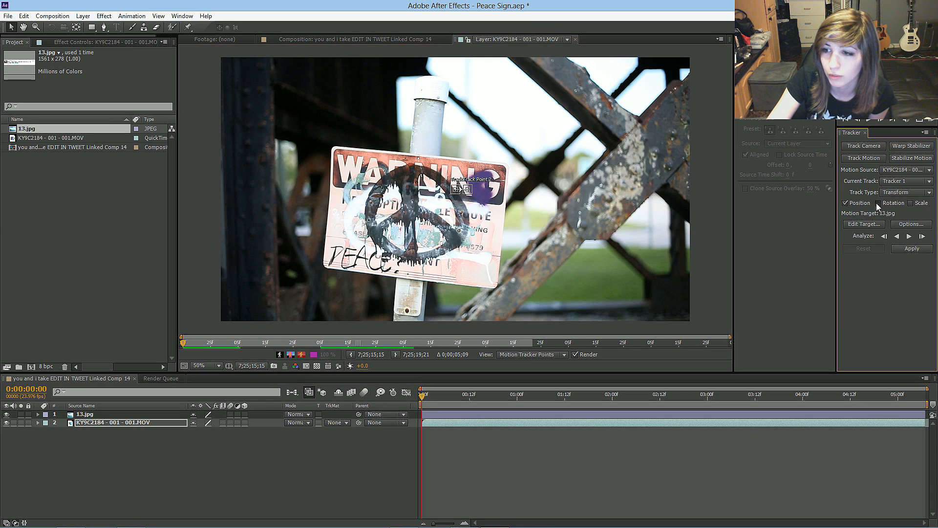
click(880, 203)
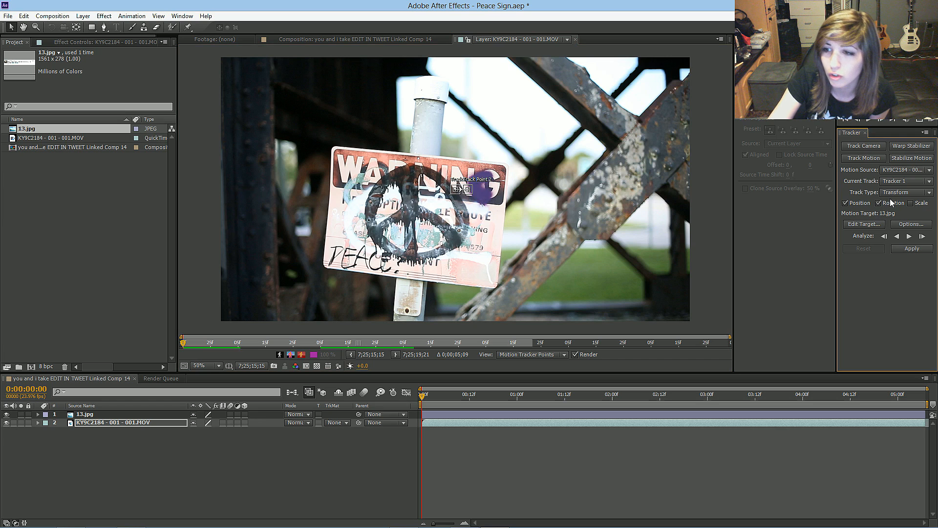
click(910, 224)
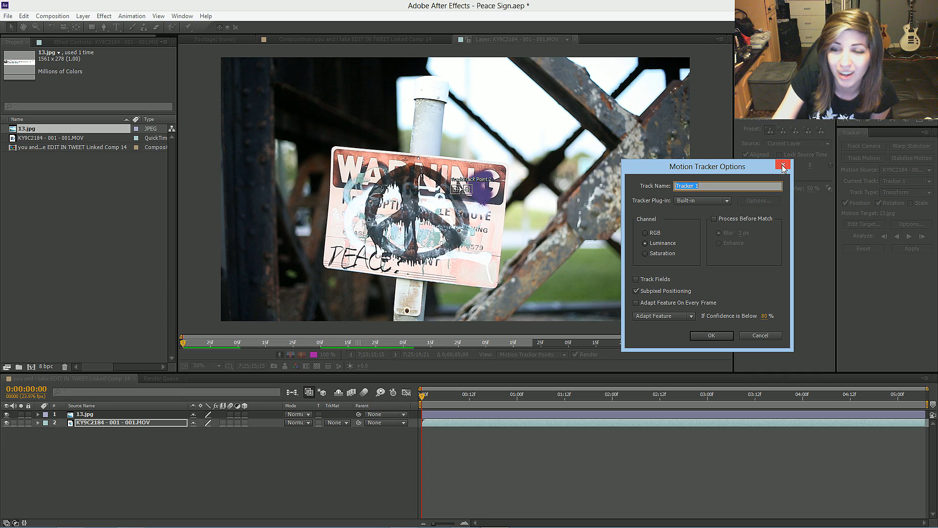
click(784, 166)
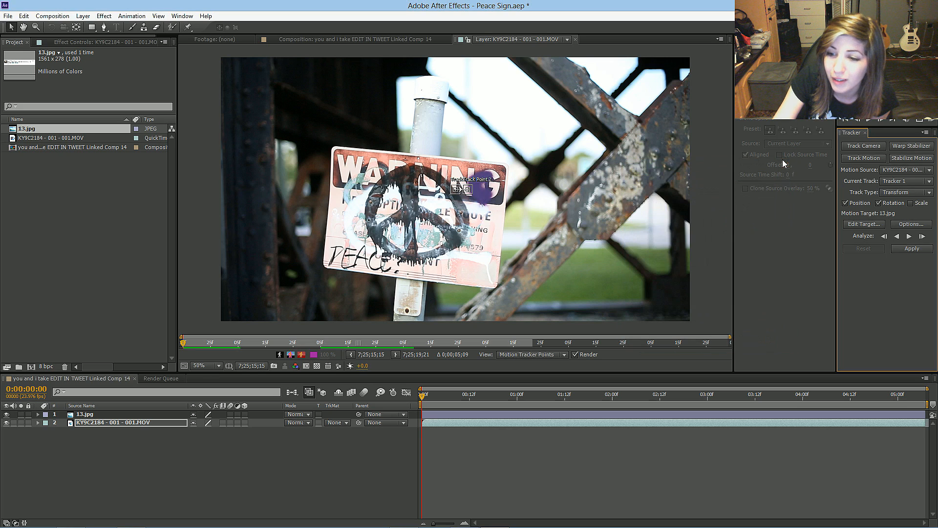
mouse_move(829, 301)
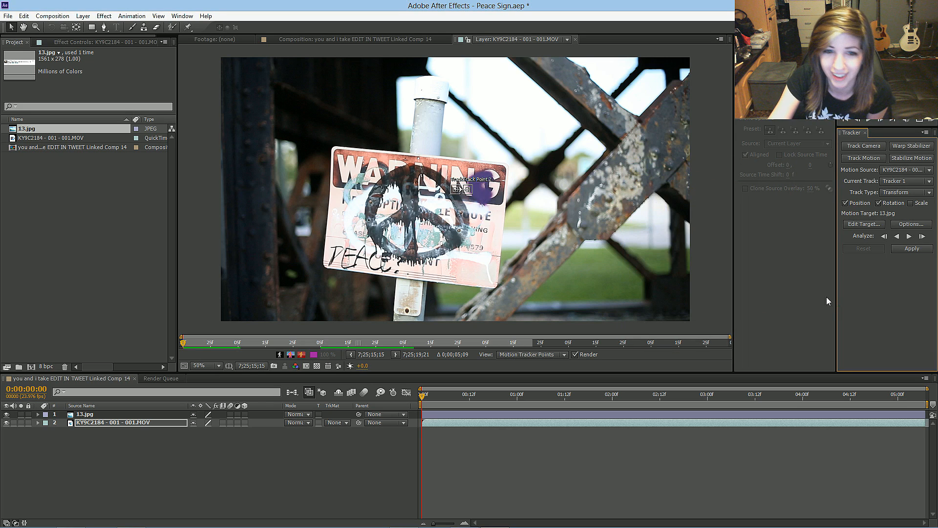
click(202, 365)
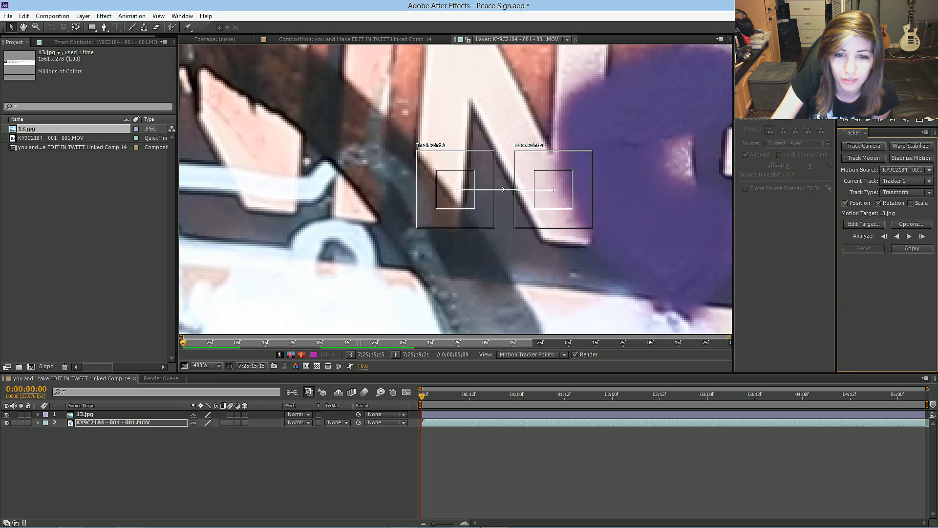
- Place Track Points 1 and 2 on distinctive graffiti marks on the sign
click(203, 365)
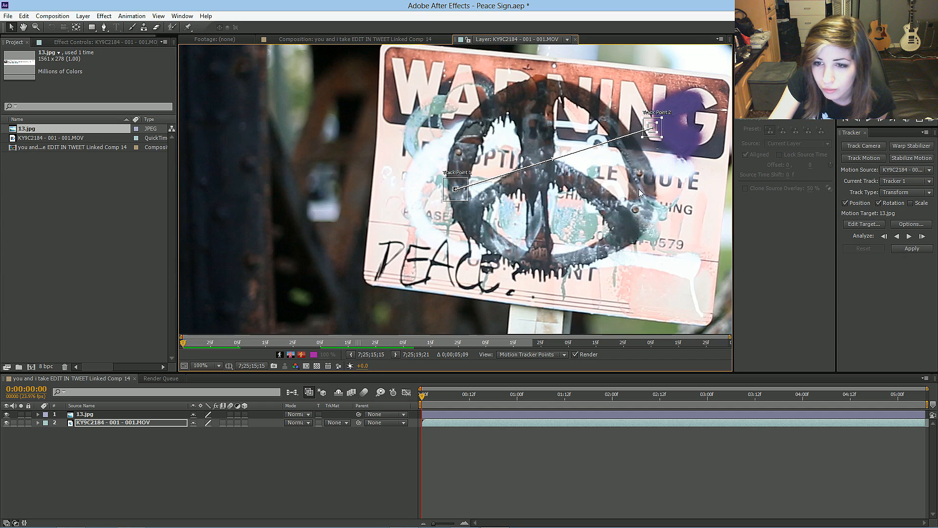
mouse_move(672, 267)
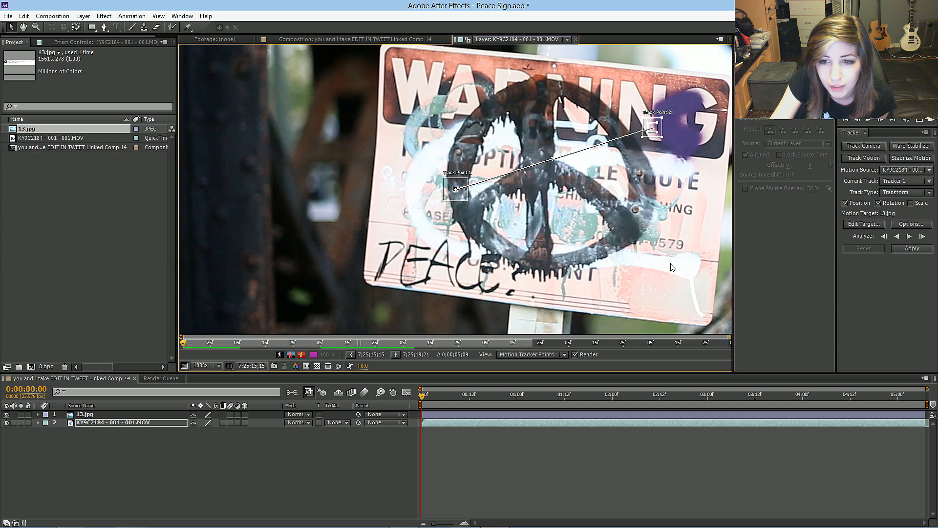
click(199, 366)
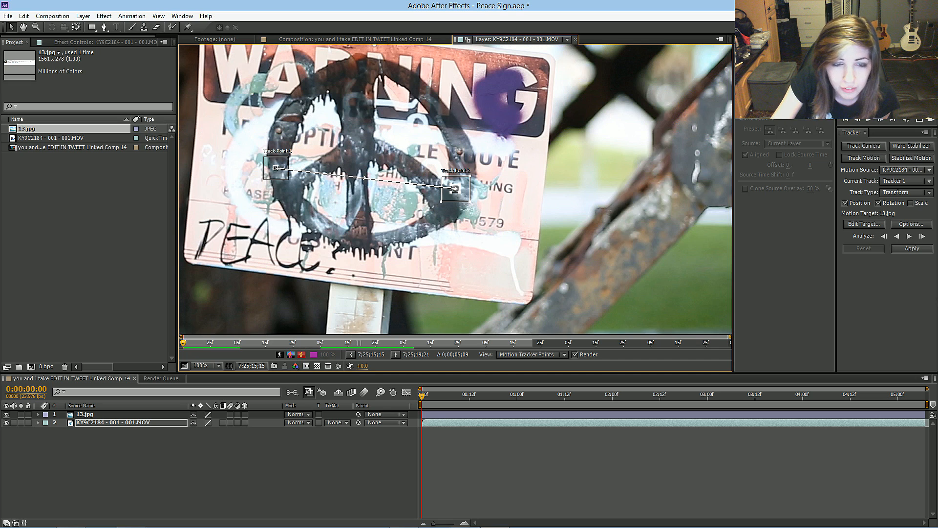
mouse_move(909, 235)
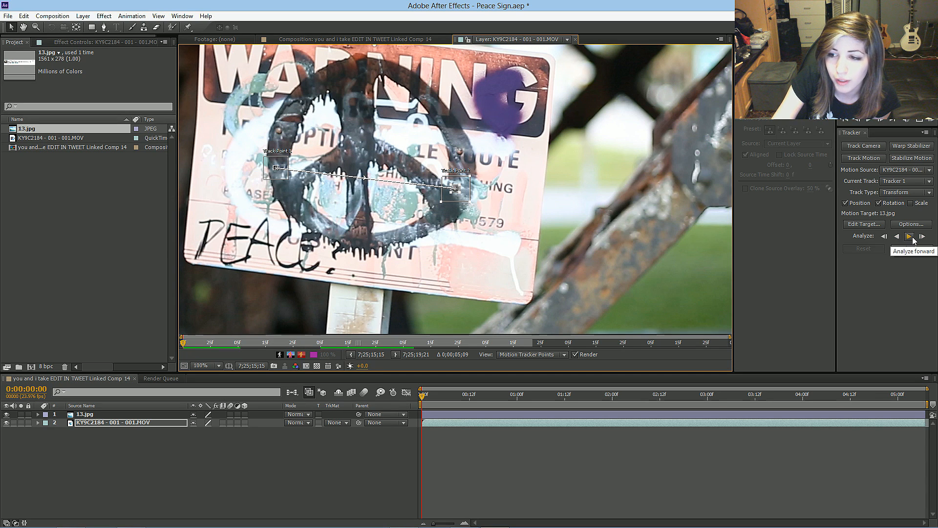
mouse_move(922, 235)
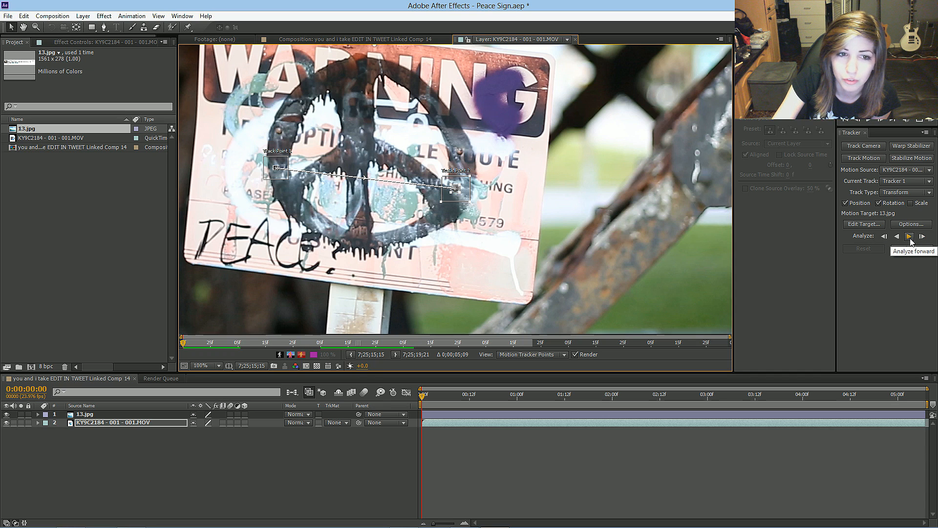
- Run Analyze Forward until both track points reach the end of the clip
click(909, 235)
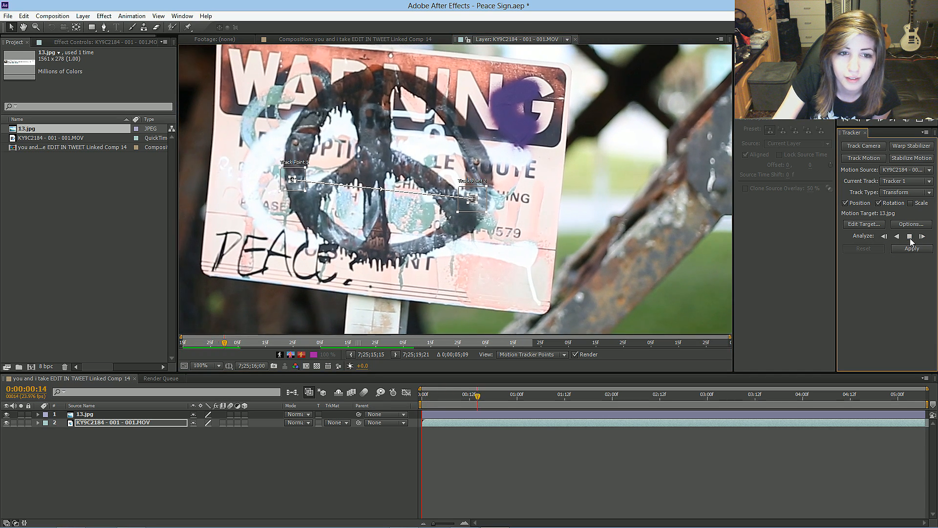
click(911, 236)
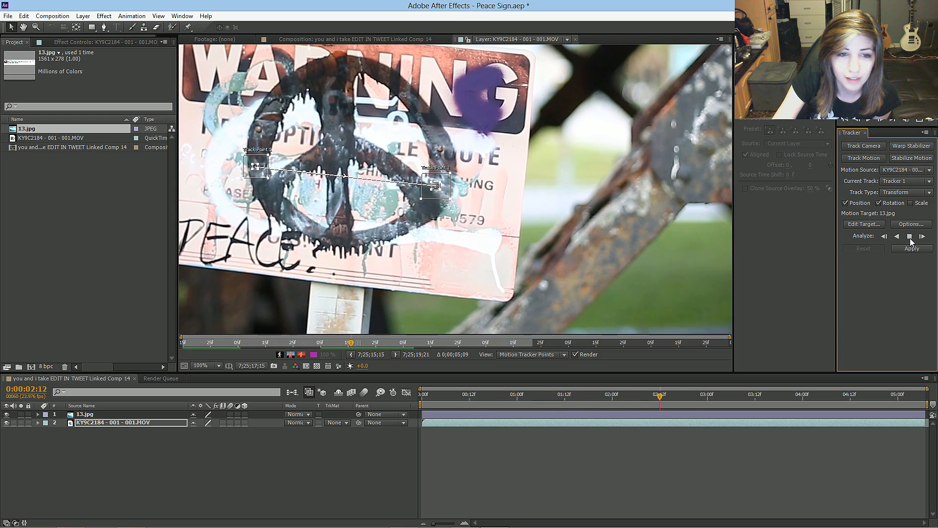
click(910, 235)
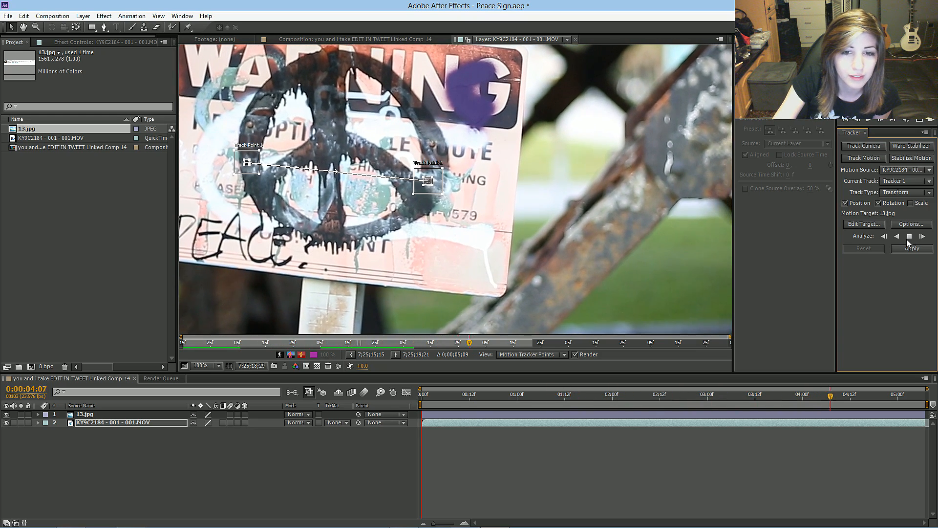
click(909, 235)
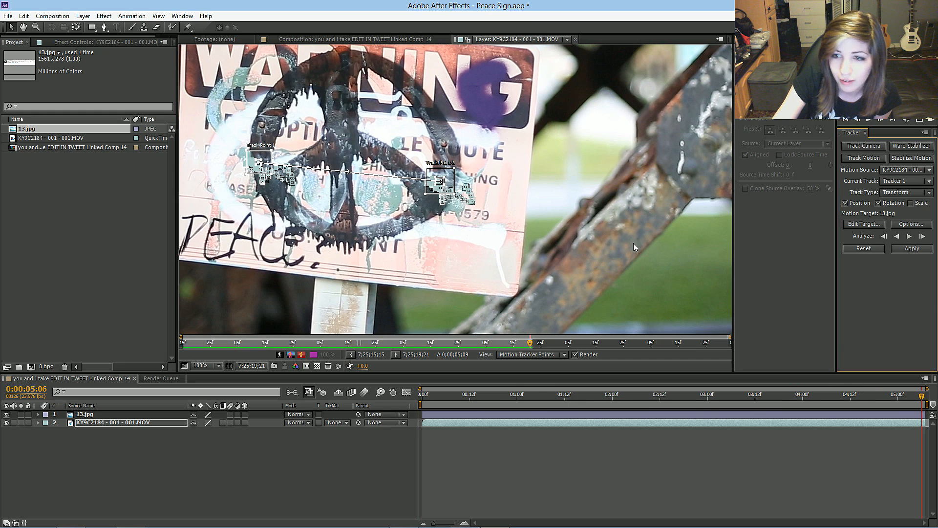
mouse_move(603, 239)
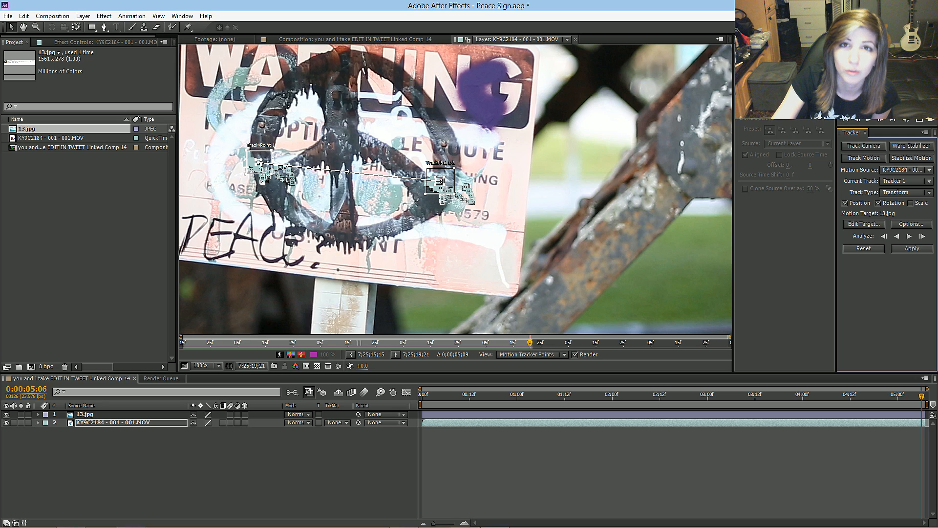
click(449, 393)
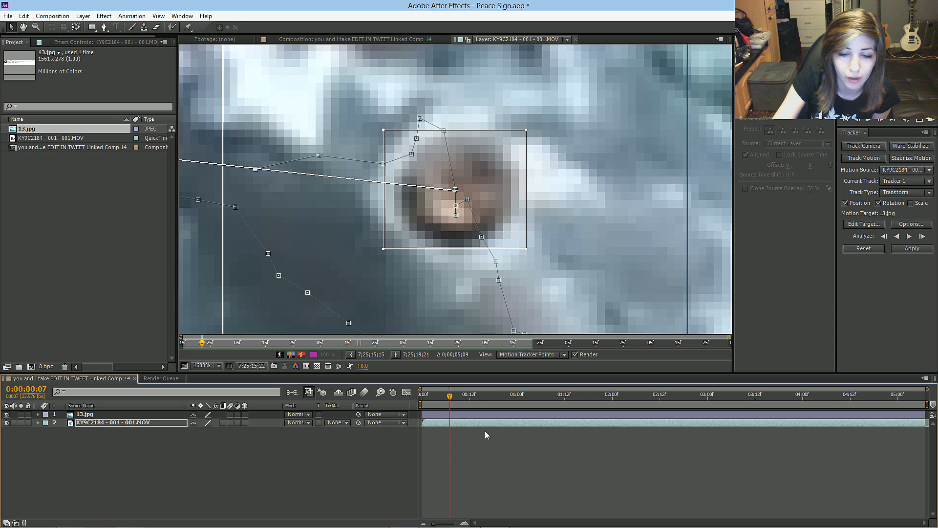
click(204, 365)
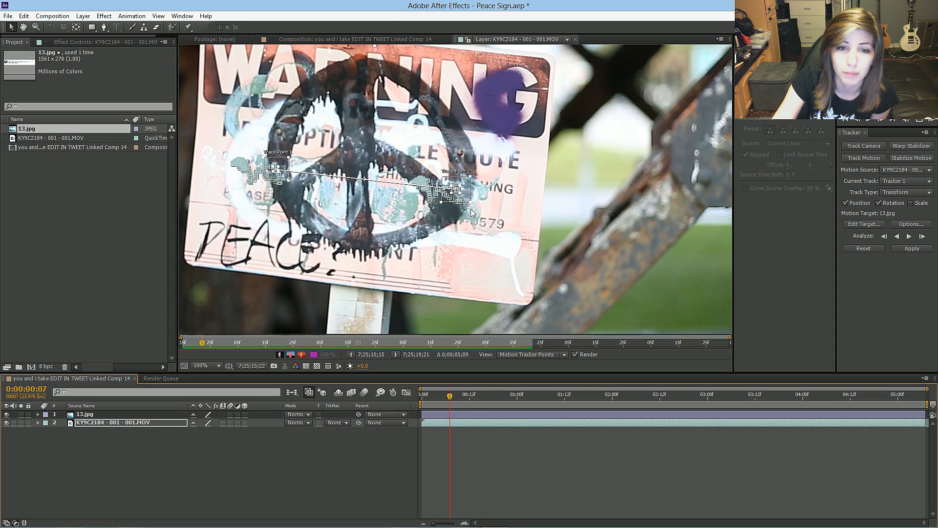
mouse_move(892, 239)
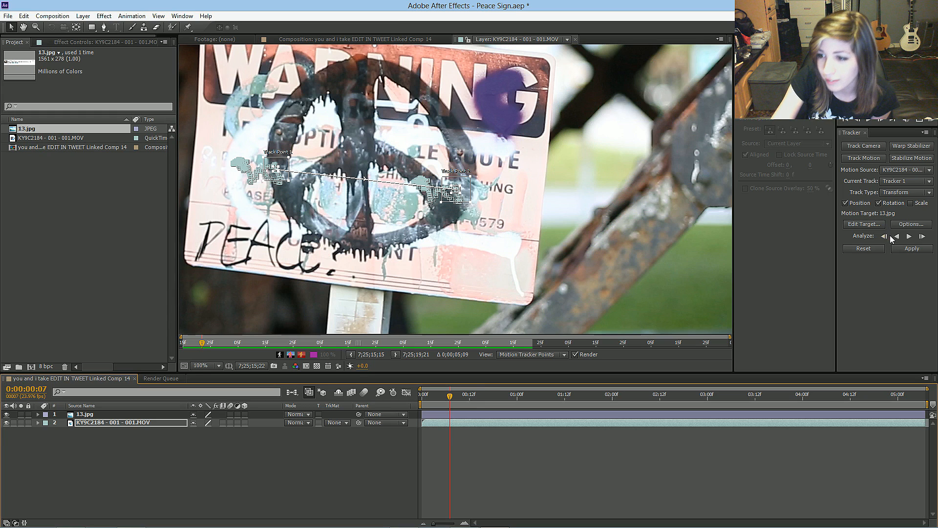
click(909, 224)
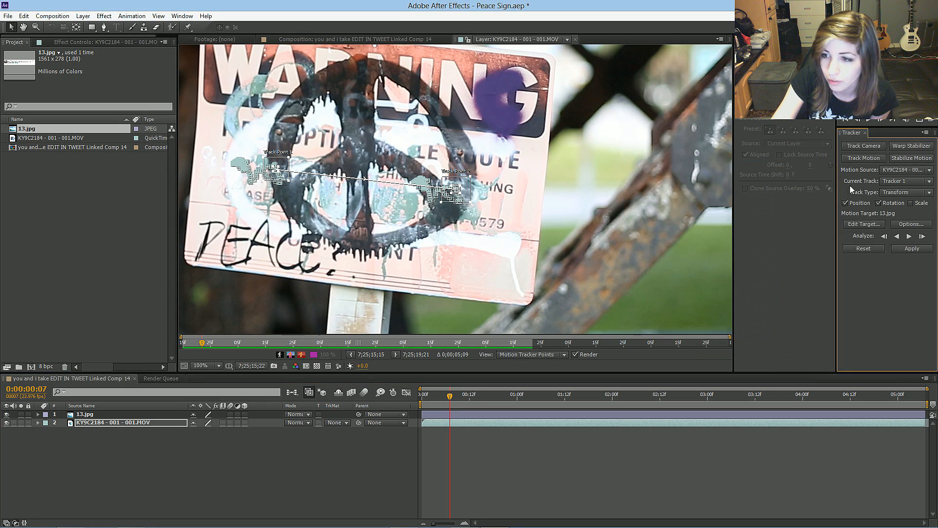
- Target layer 13.jpg and apply the tracked motion in X and Y
click(863, 224)
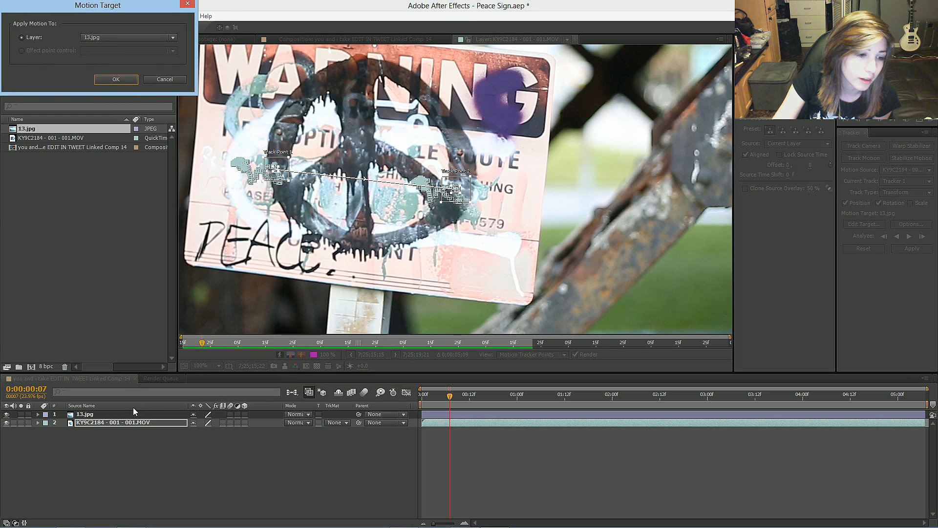
click(115, 79)
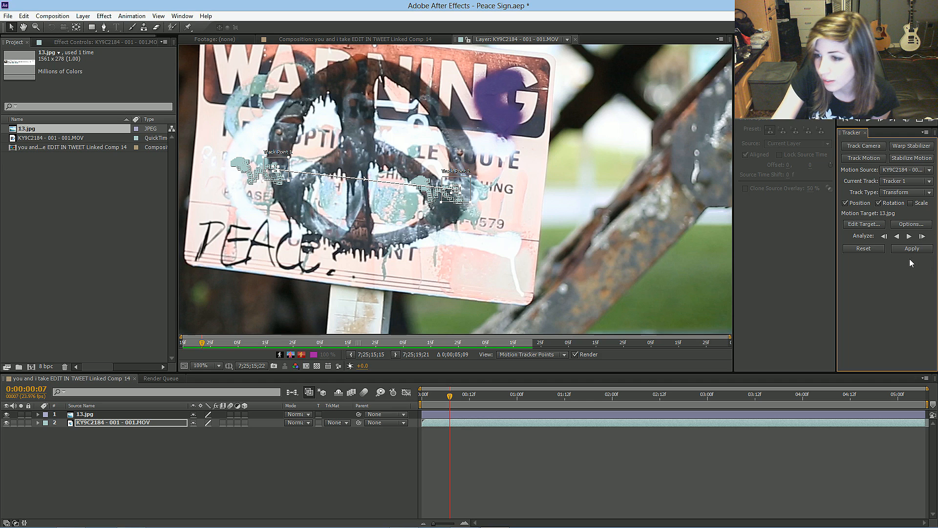
click(910, 248)
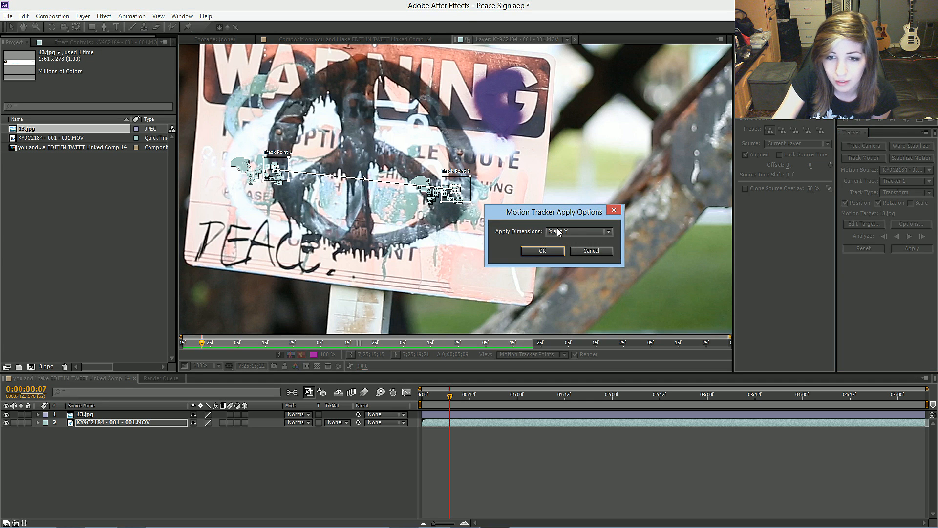
click(541, 250)
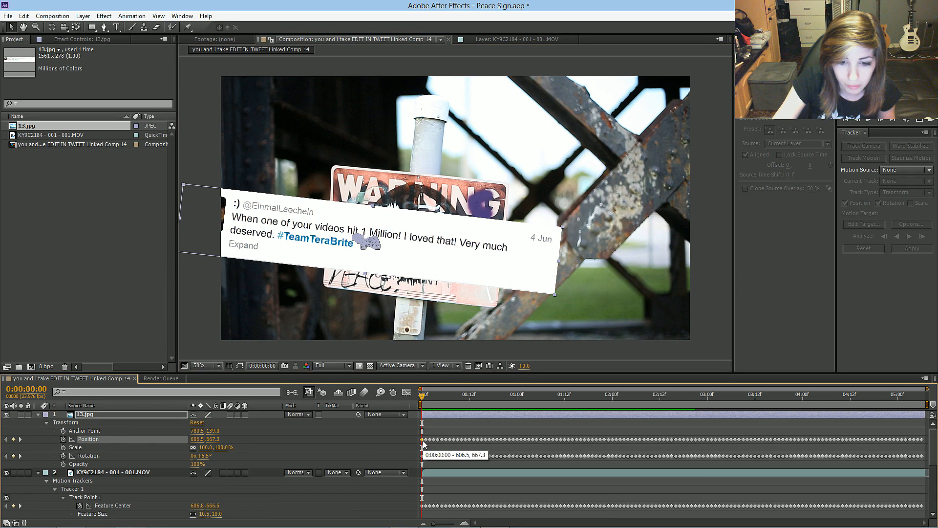
mouse_move(385, 447)
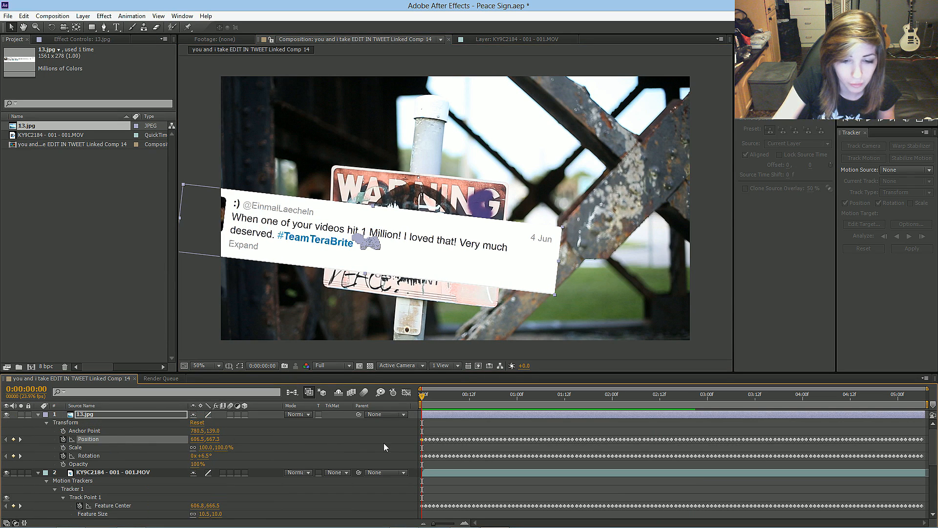
mouse_move(423, 444)
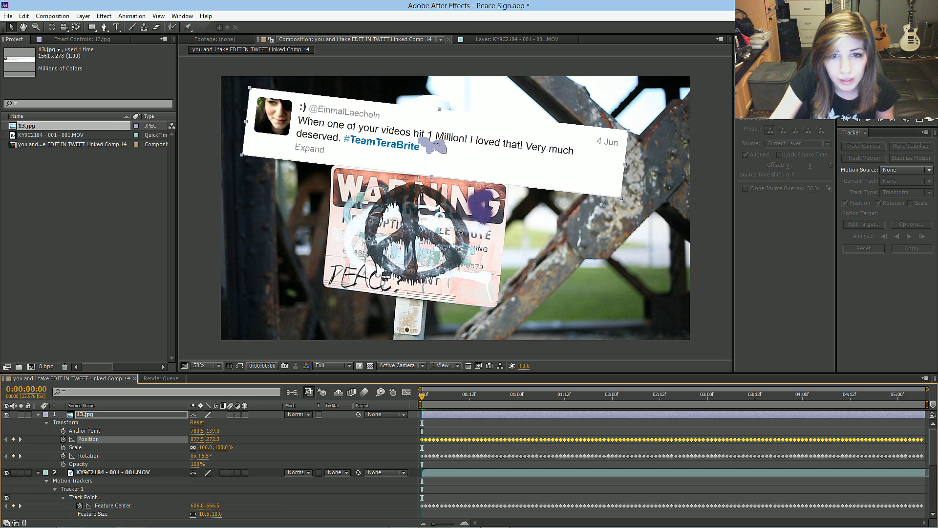
- Drag the tweet above the warning sign and select all its Position keyframes
drag(418, 131, 437, 119)
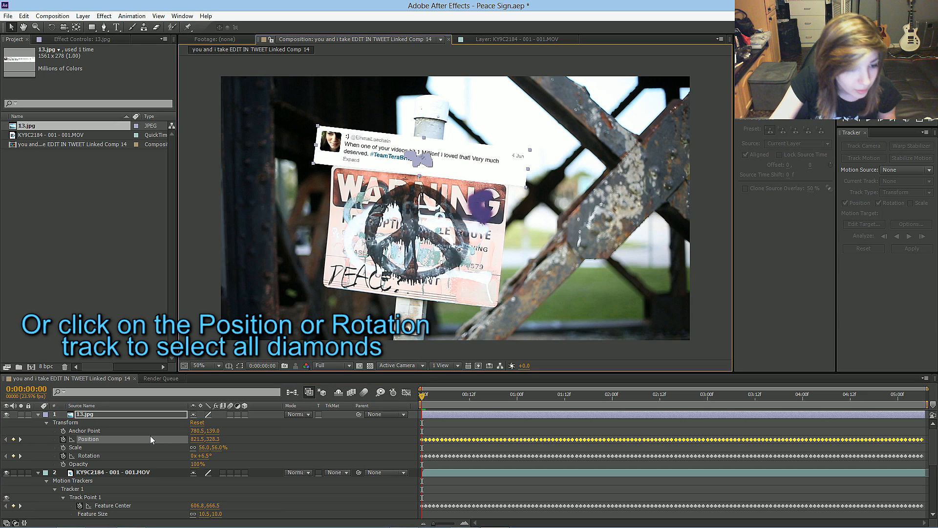
click(88, 455)
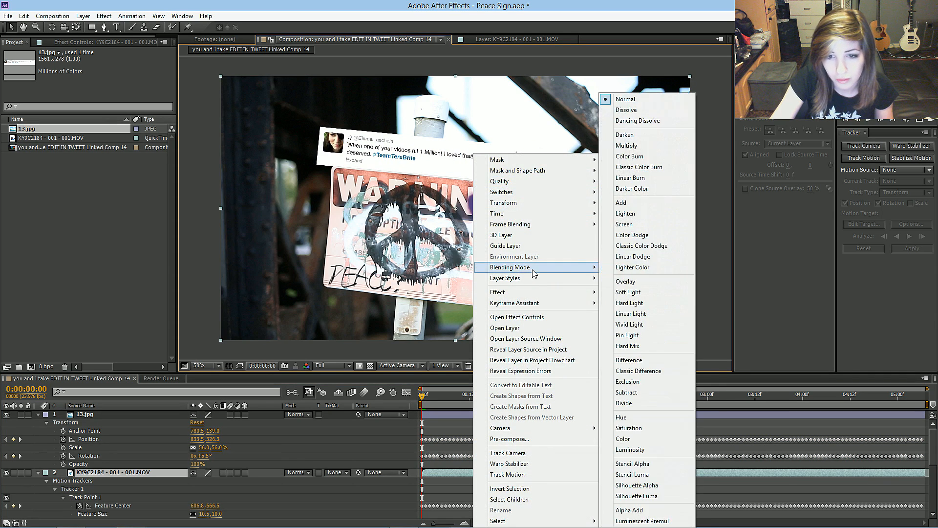
- Try Overlay and Multiply blending modes on the 13.jpg layer
click(624, 98)
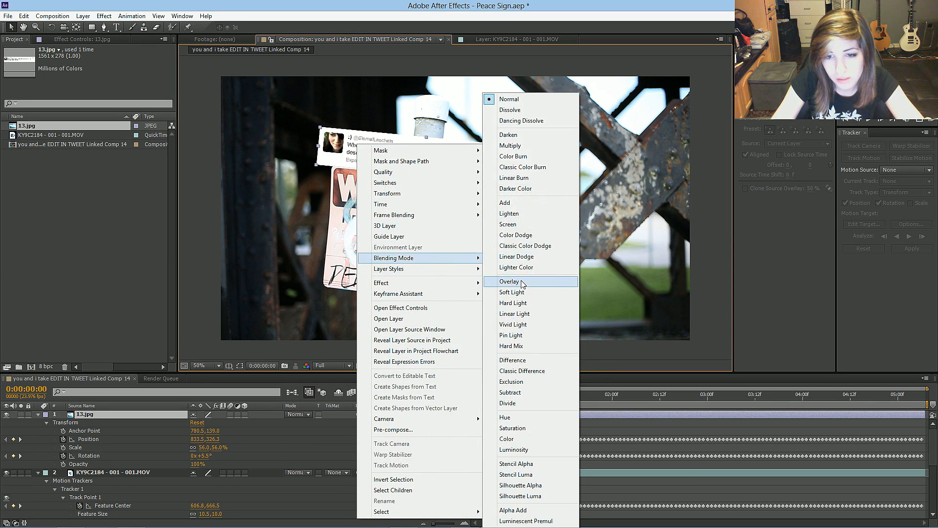
click(509, 282)
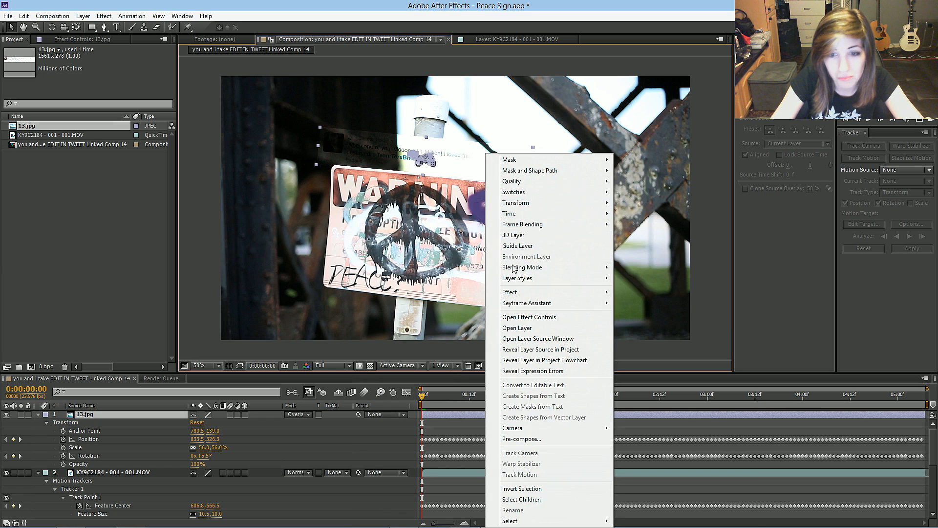
mouse_move(522, 267)
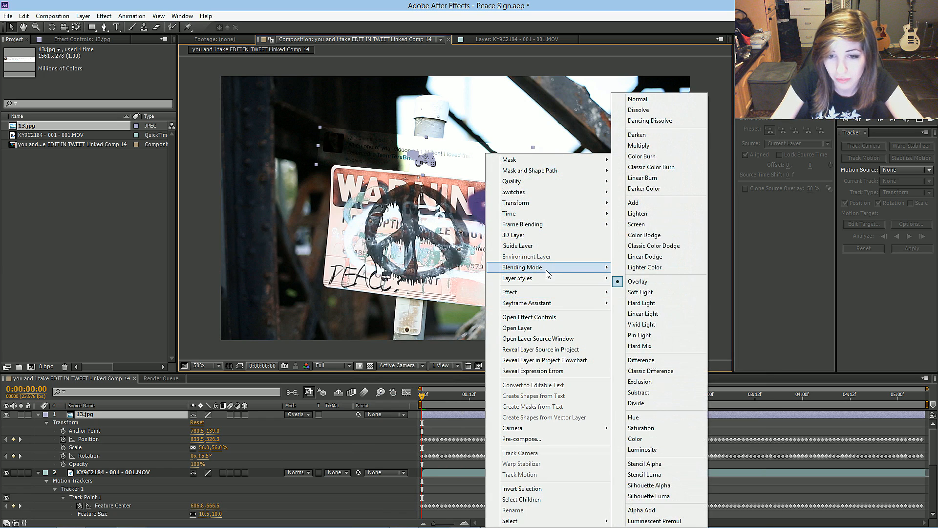
mouse_move(660, 146)
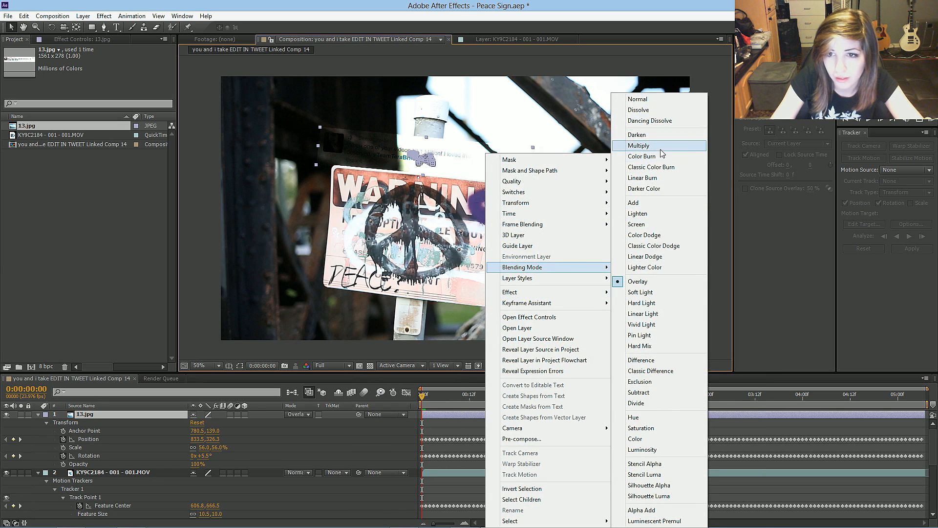
click(640, 146)
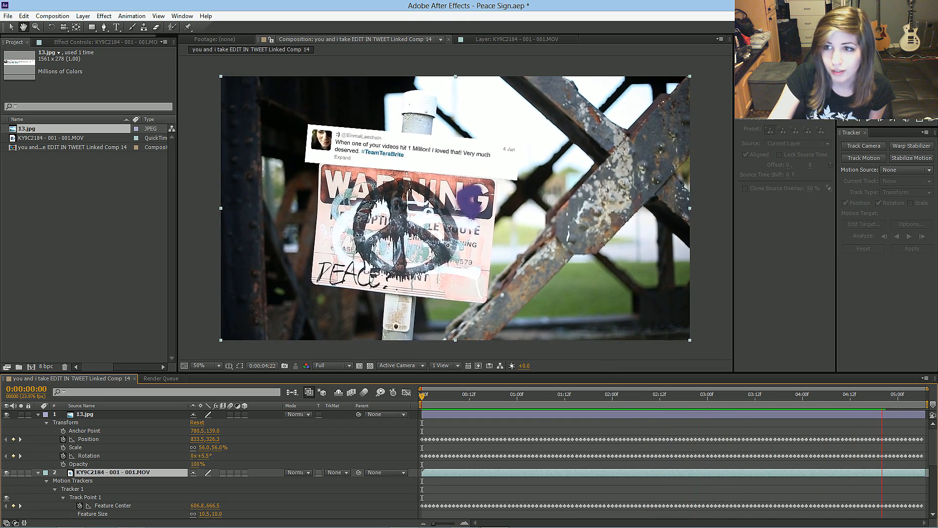
click(571, 394)
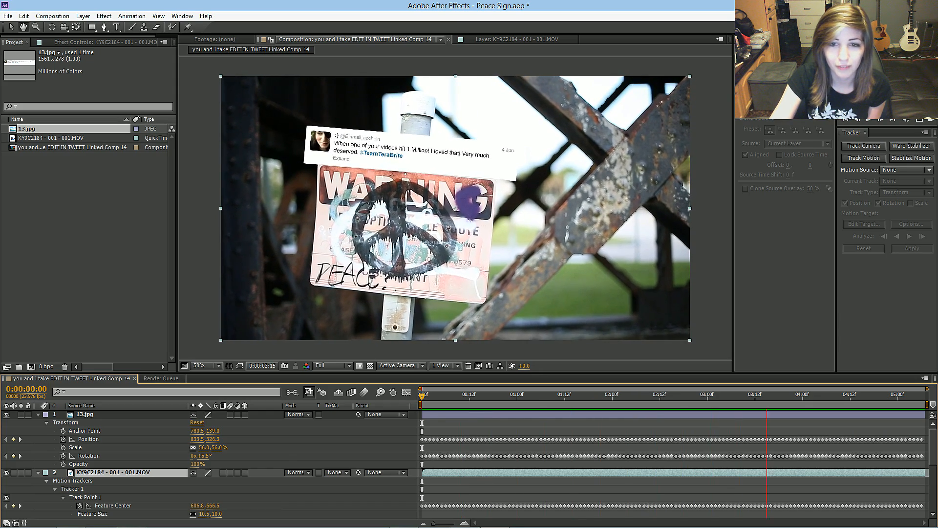
click(424, 394)
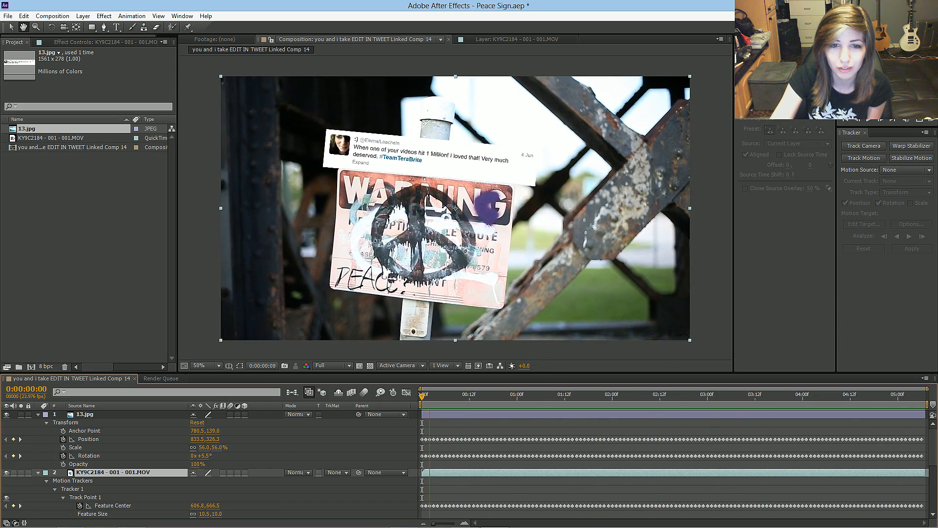
click(627, 394)
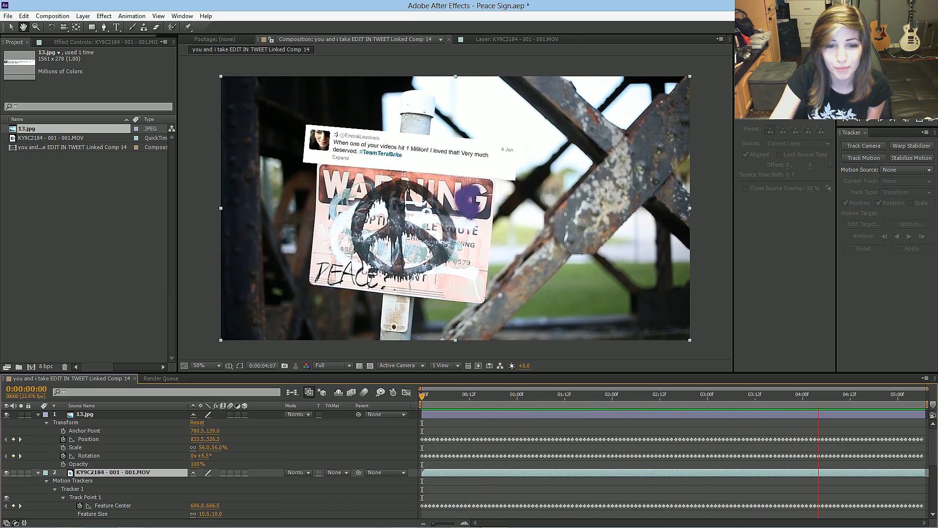
click(519, 394)
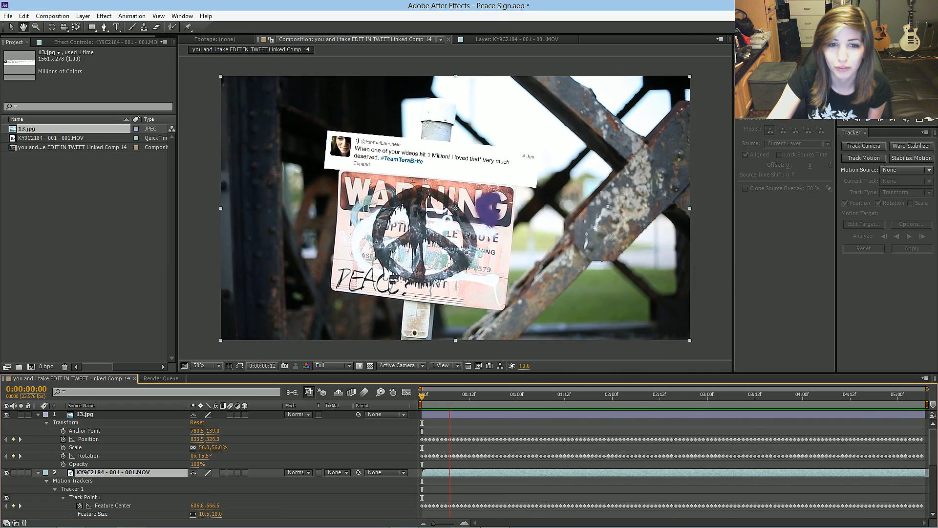
click(642, 394)
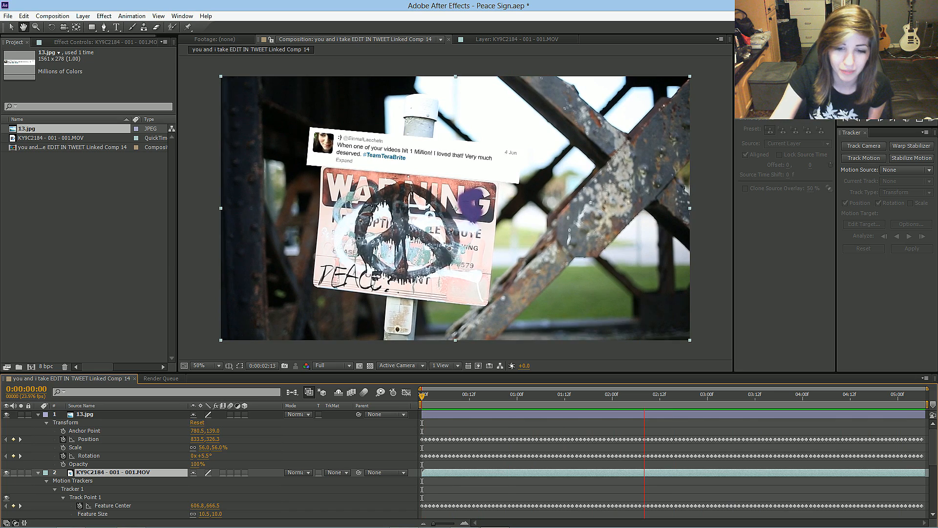
click(424, 394)
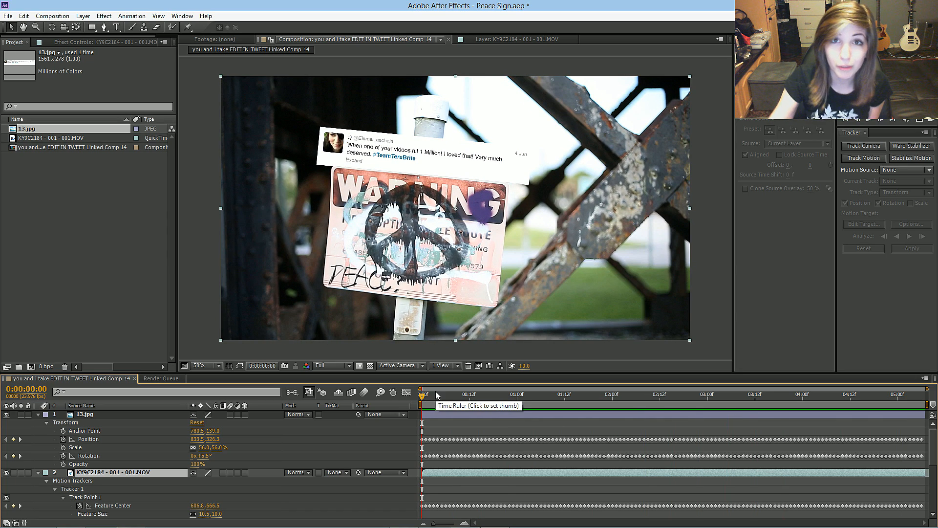